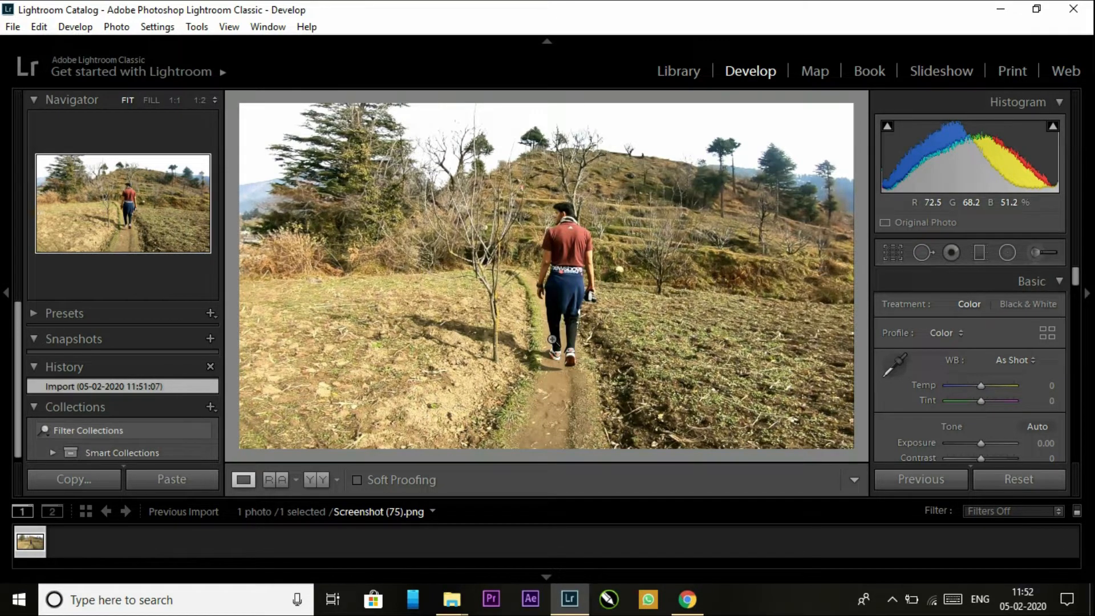
# Grade the hillside photo in HSL: Hue Red -16, Orange -13, Yellow -100, Green -100, Aqua +53, Blue +82, Purple -36, Red Saturation +24.
pyautogui.scroll(-3)
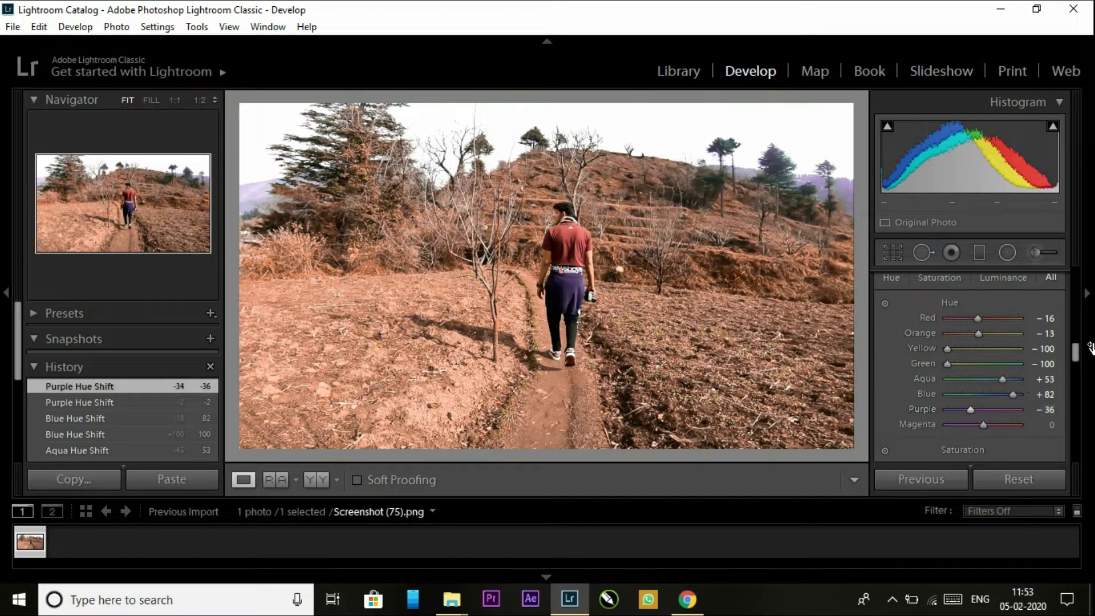
pyautogui.scroll(-3)
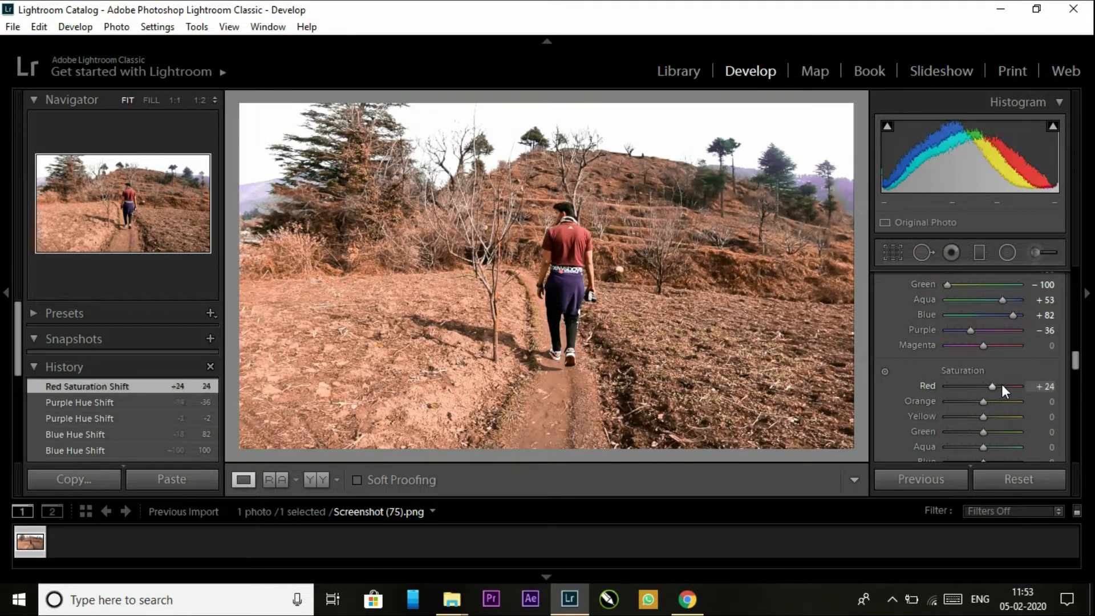
pyautogui.scroll(-3)
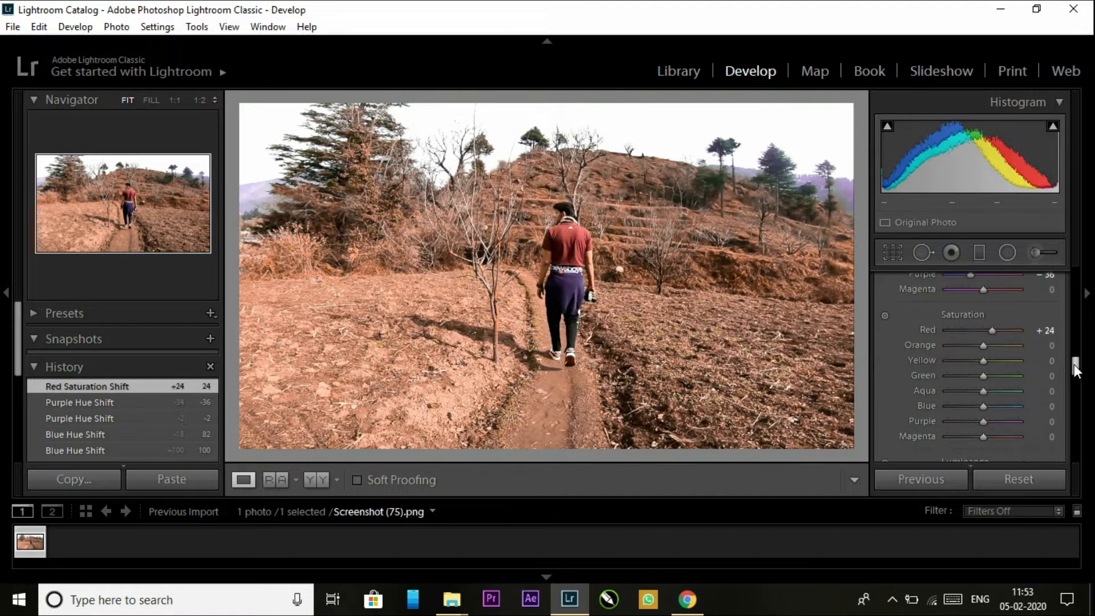
pyautogui.moveTo(447, 545)
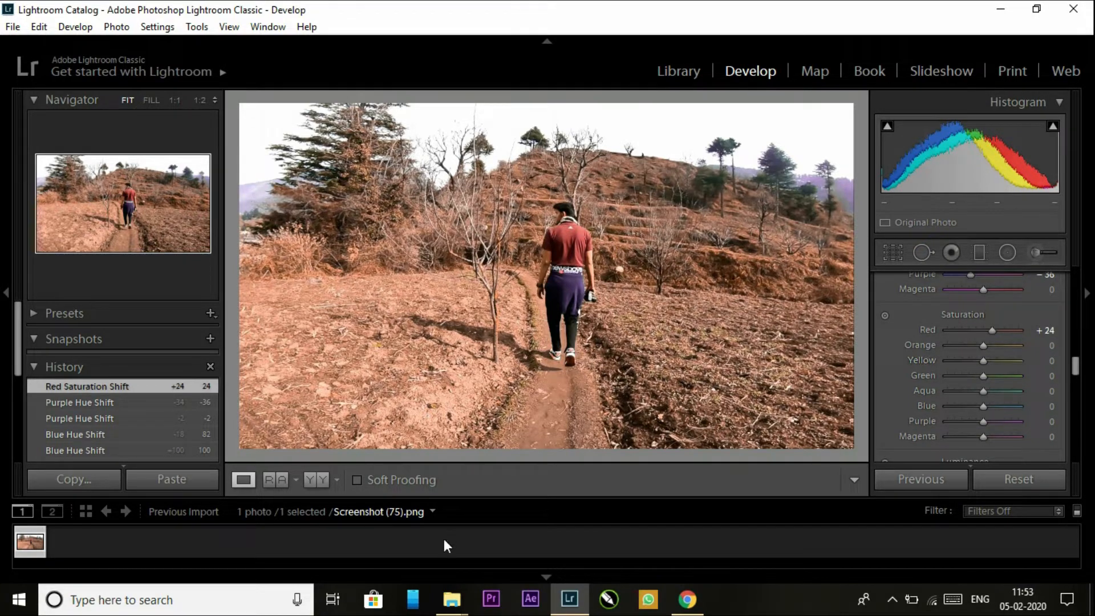
# Visit the generator.iwltbap.com download page, then show the downloaded LUT Generator folder in File Explorer.
pyautogui.click(687, 598)
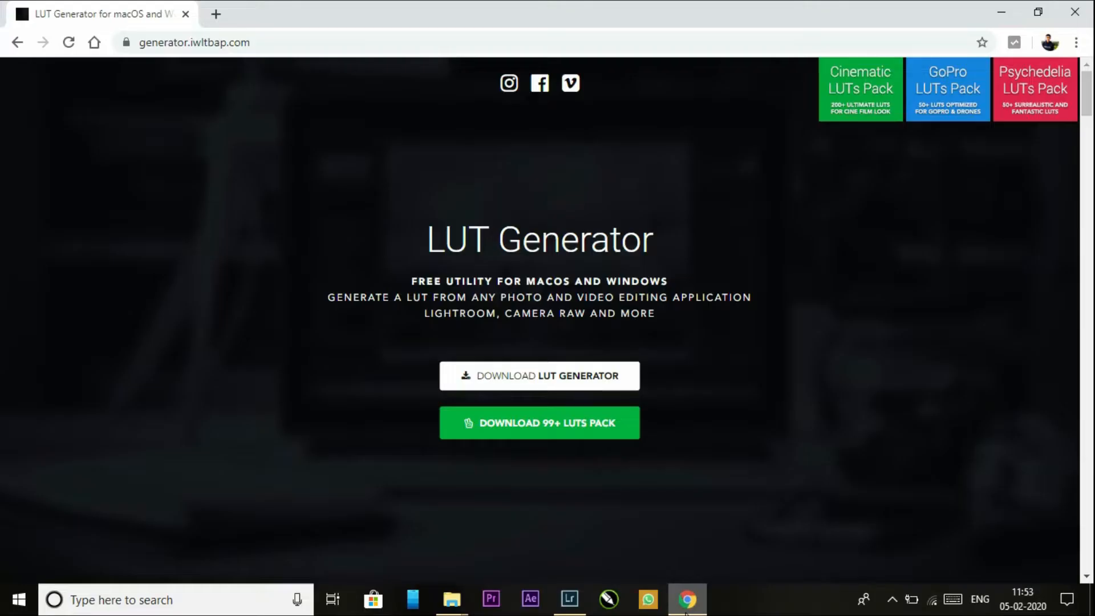
pyautogui.moveTo(678, 448)
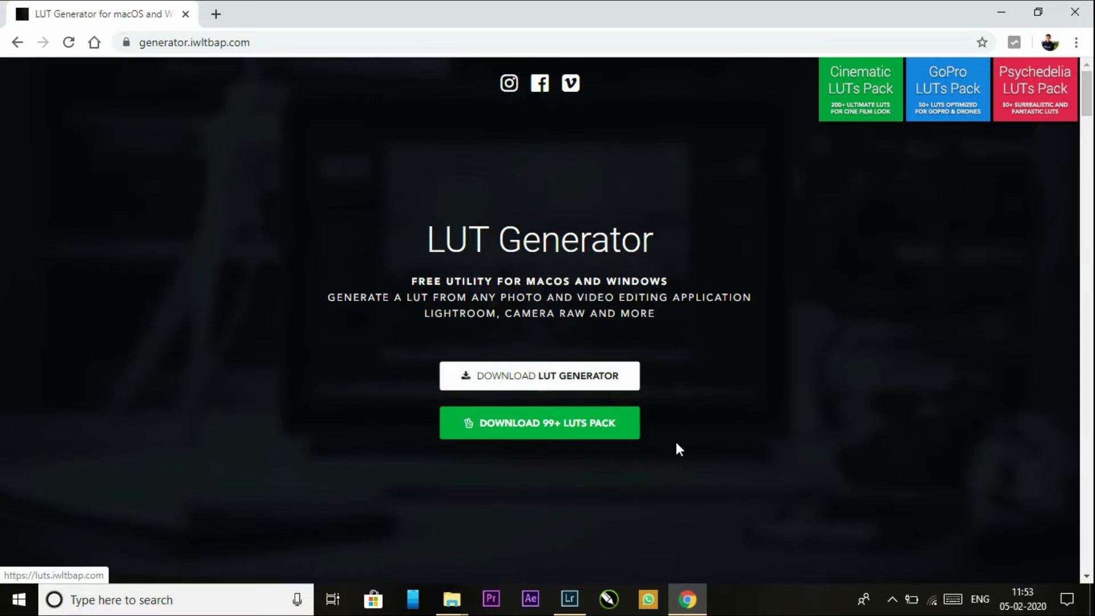
pyautogui.moveTo(583, 329)
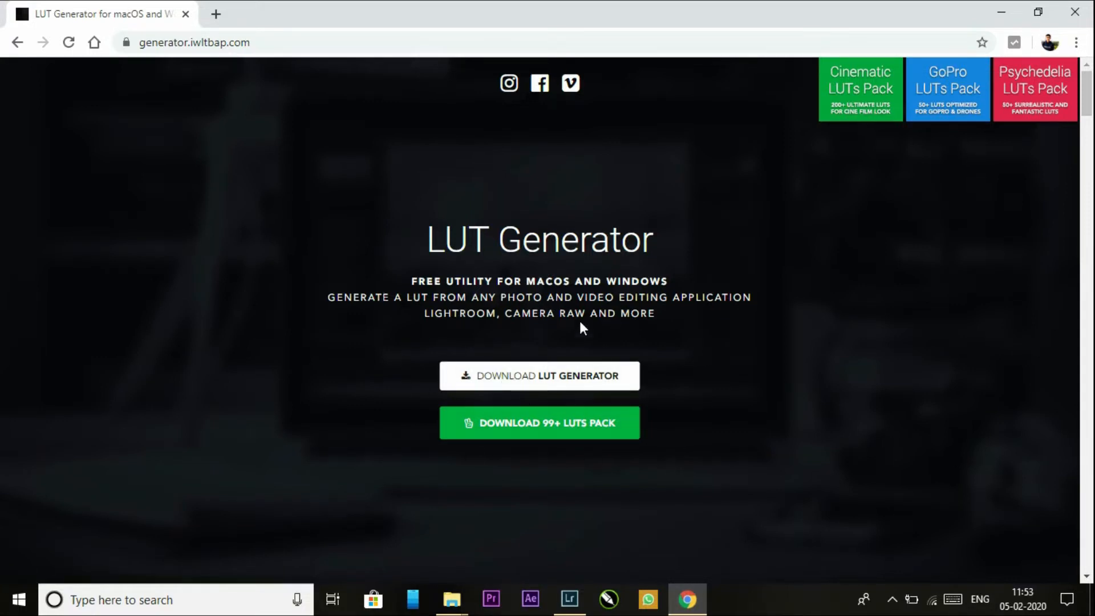
pyautogui.moveTo(490, 446)
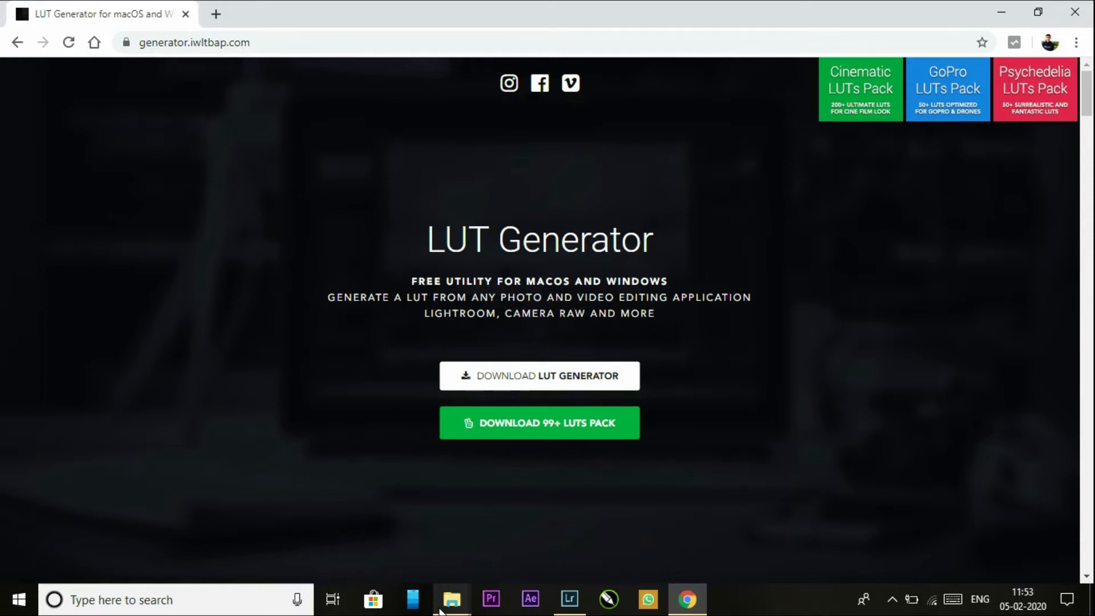
pyautogui.click(452, 599)
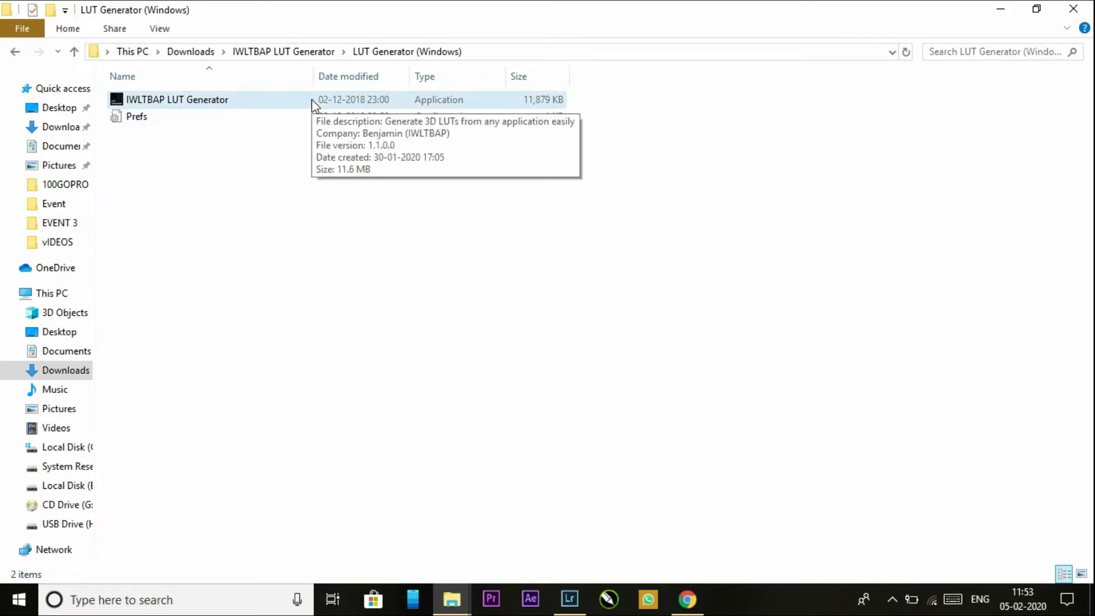
# Launch IWLTBAP LUT Generator and generate a neutral HALD saved into Downloads > Lut files.
pyautogui.click(177, 99)
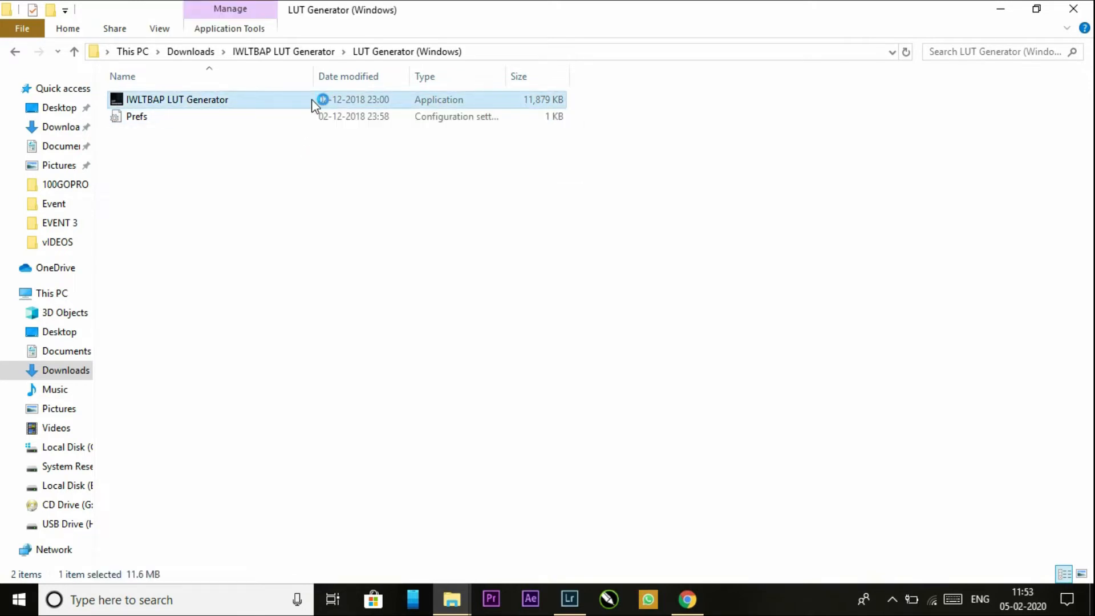
pyautogui.doubleClick(177, 99)
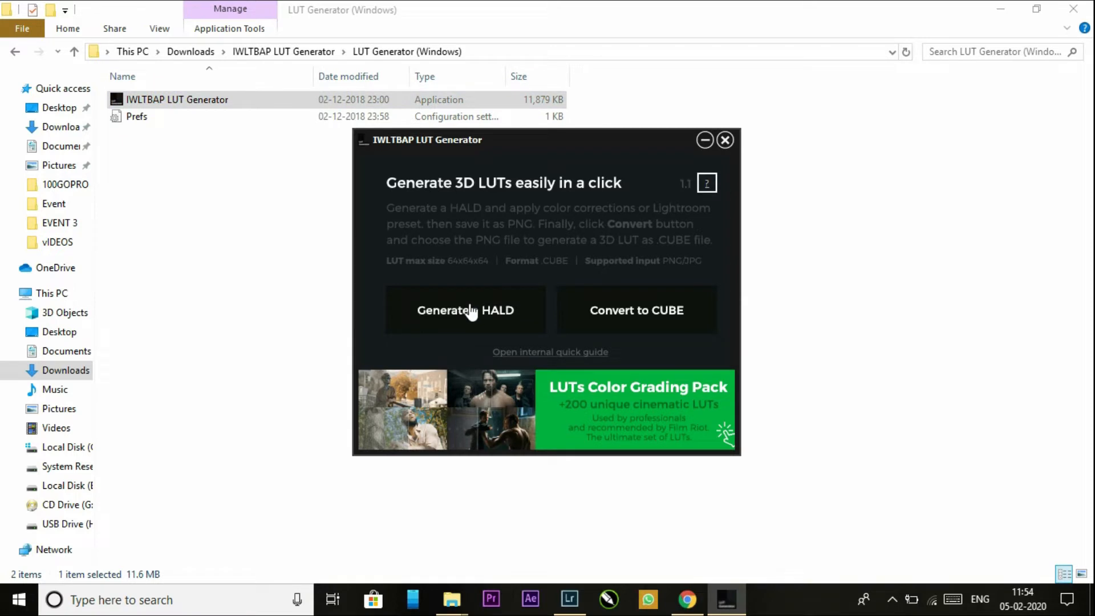
pyautogui.moveTo(673, 335)
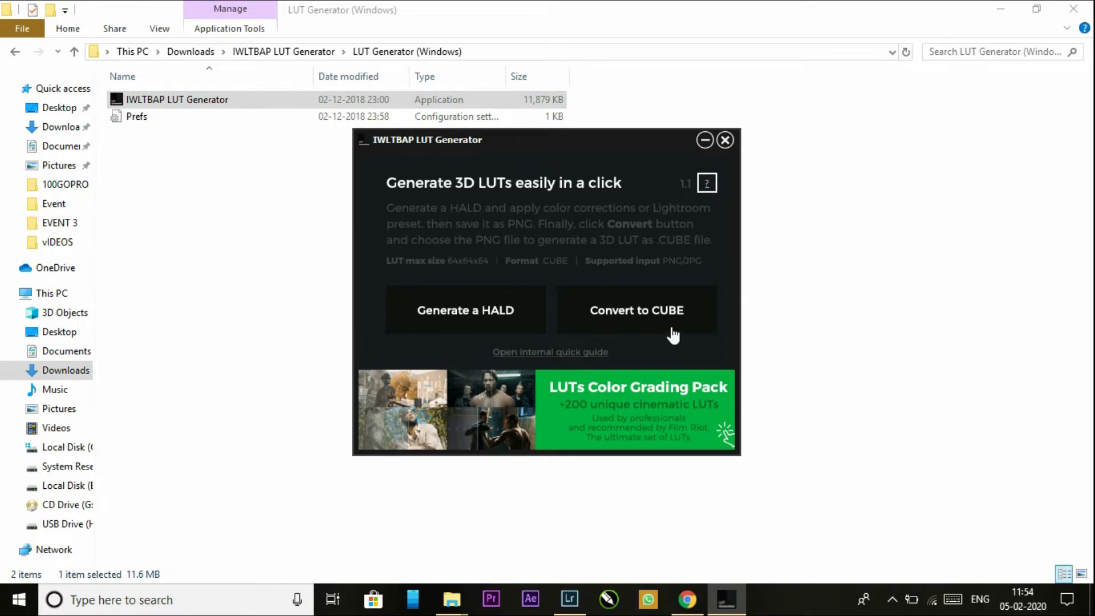
pyautogui.click(466, 310)
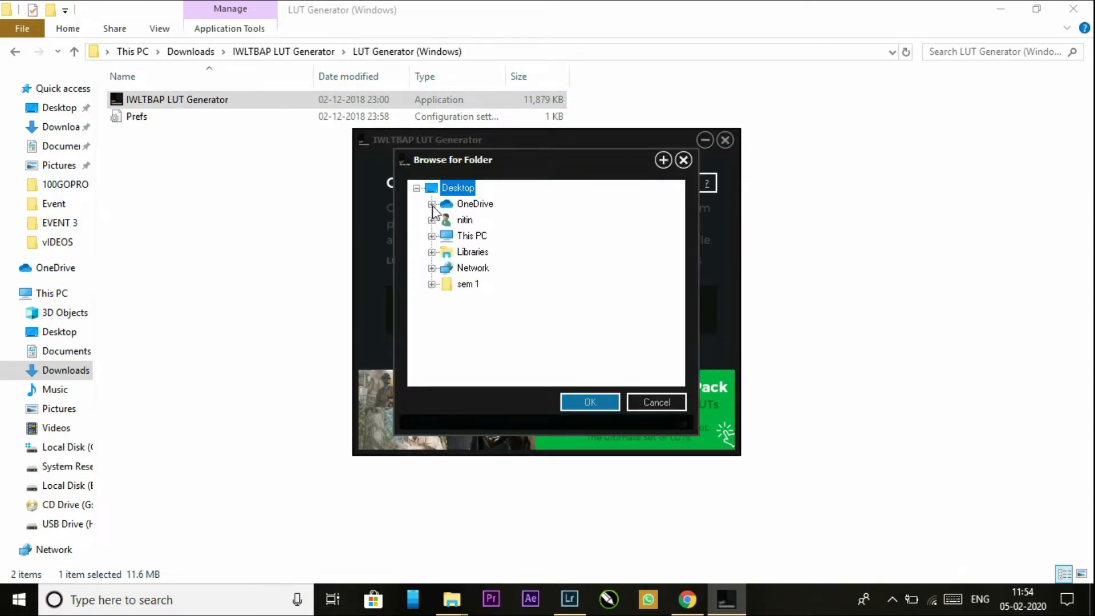
pyautogui.click(448, 253)
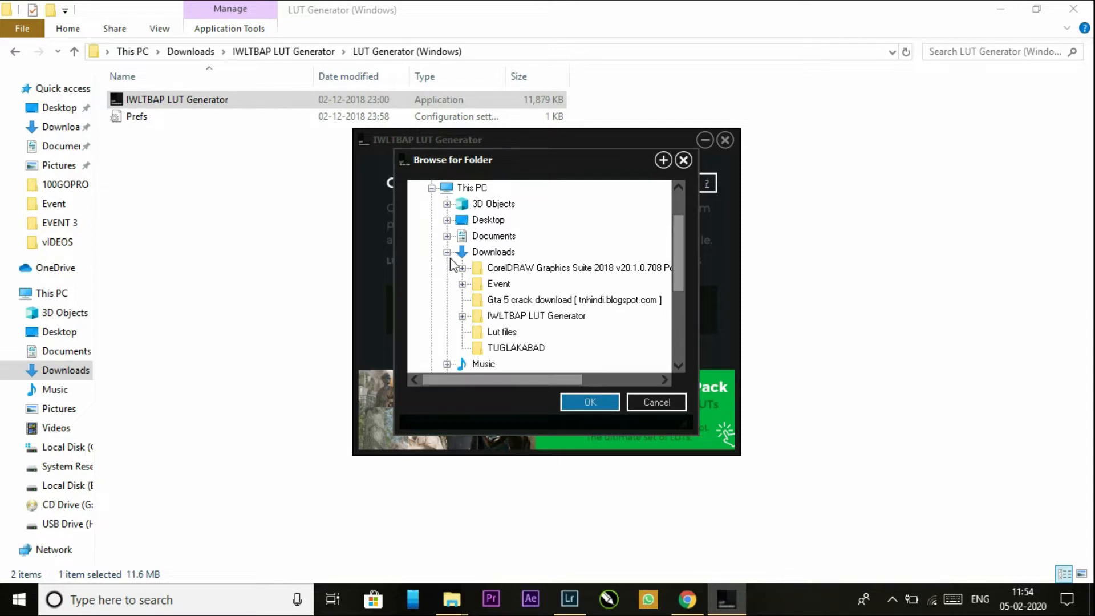
pyautogui.click(655, 402)
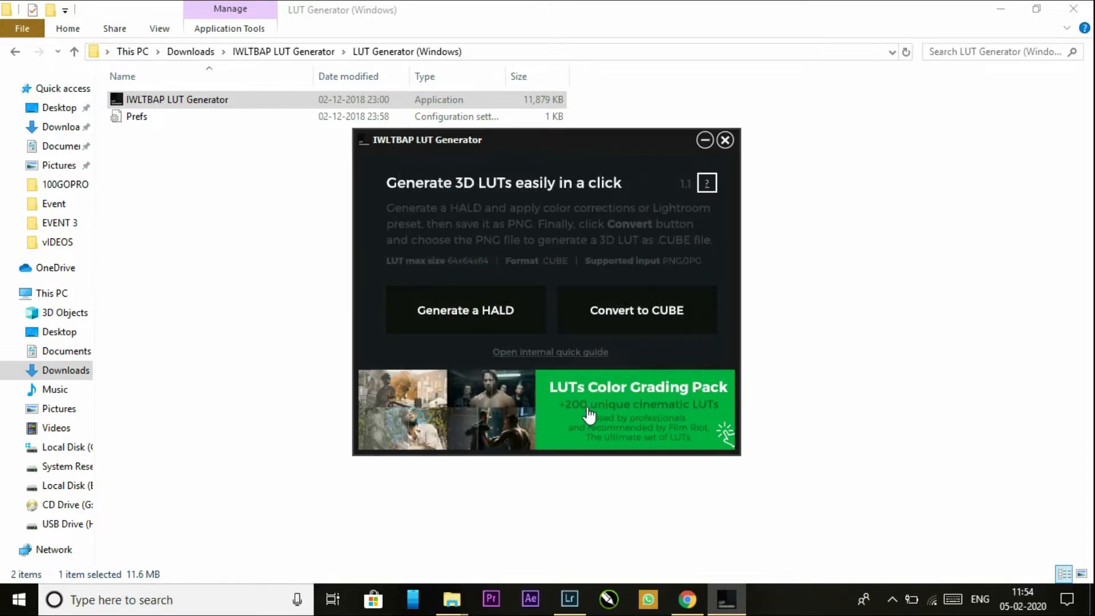
pyautogui.moveTo(606, 345)
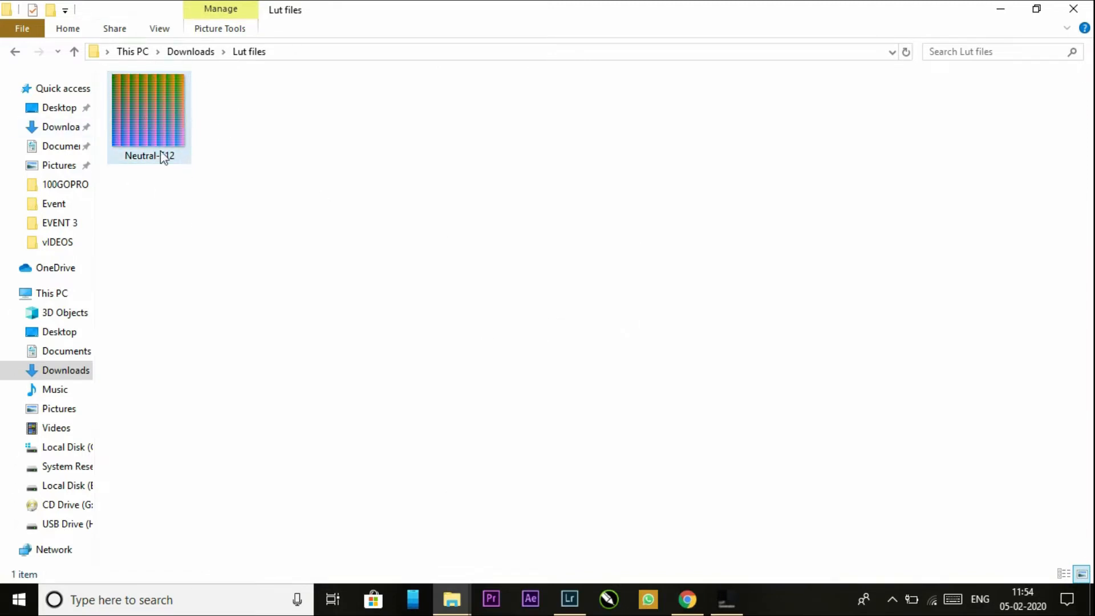
# Import the Neutral-512 HALD image from the Lut files folder into the Lightroom catalog.
pyautogui.click(568, 599)
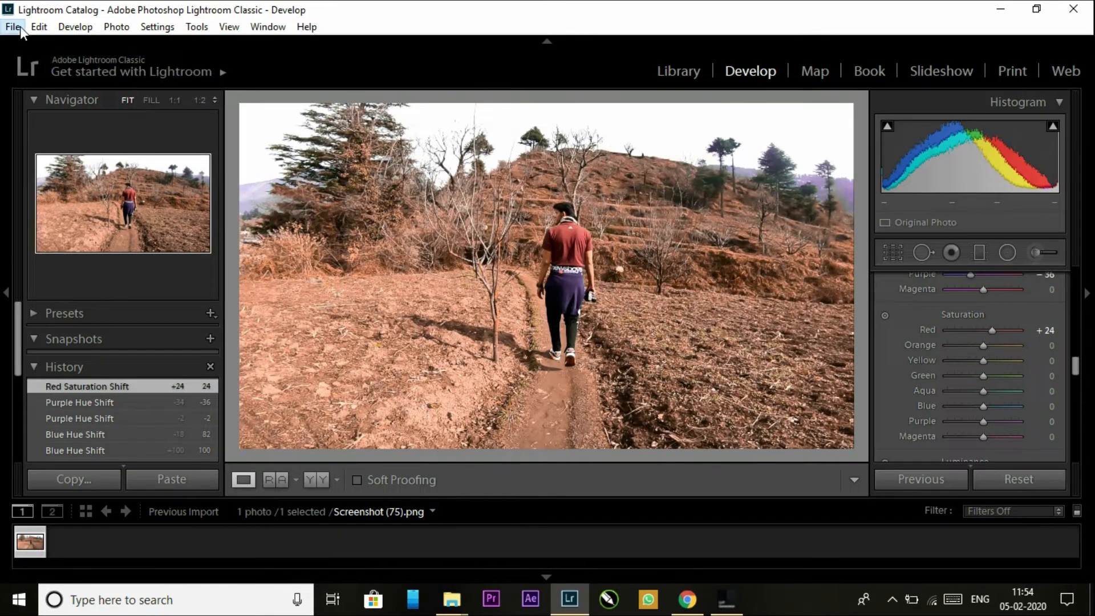
pyautogui.click(11, 26)
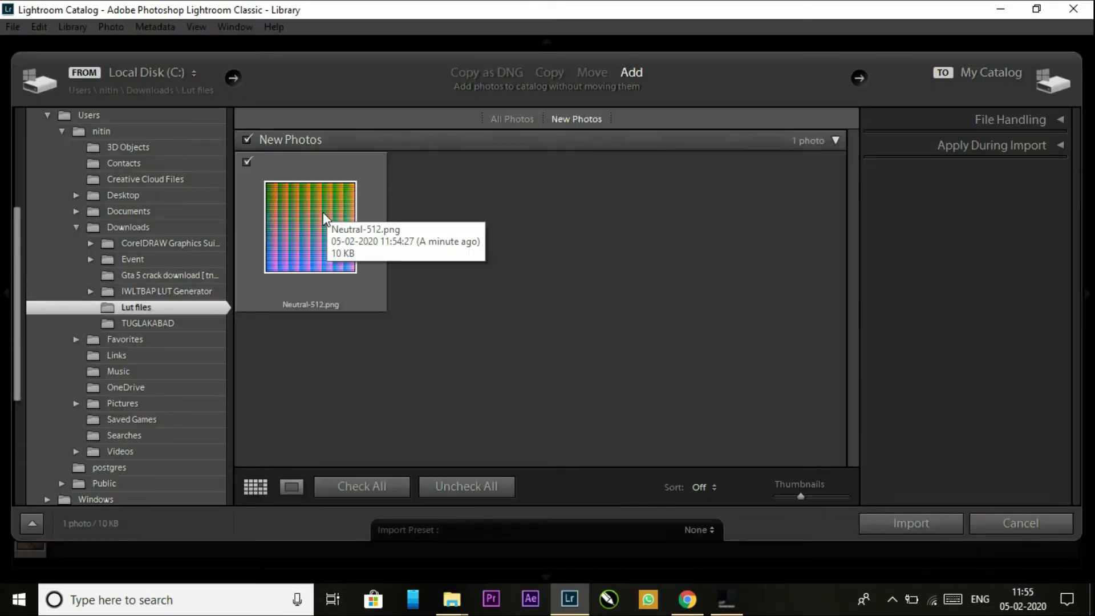
pyautogui.click(909, 522)
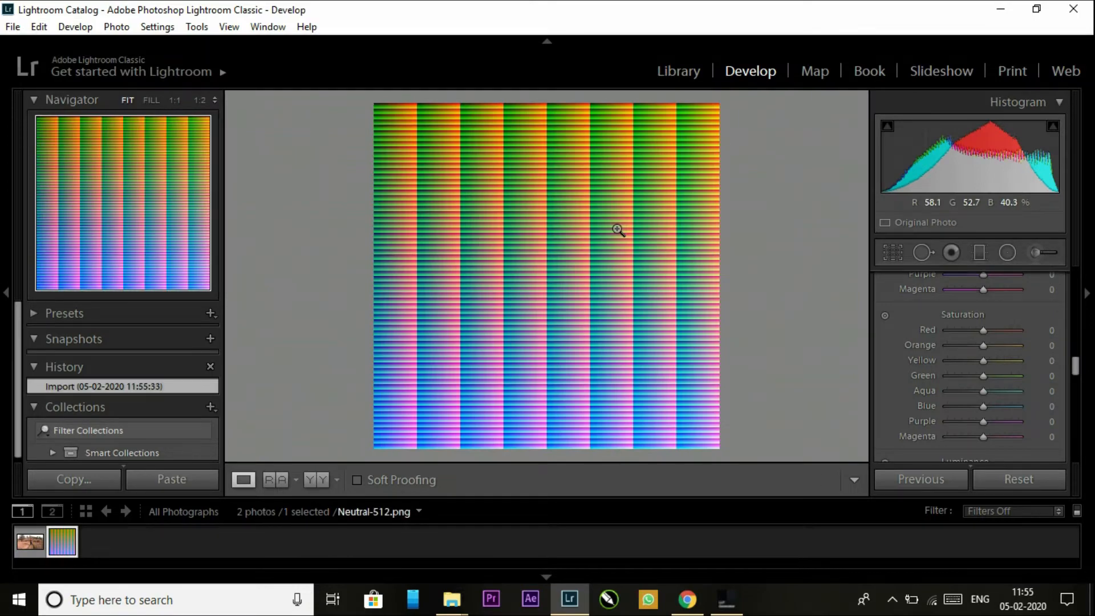
# Copy the hillside photo's develop settings and paste the warm grade onto the HALD image.
pyautogui.click(30, 542)
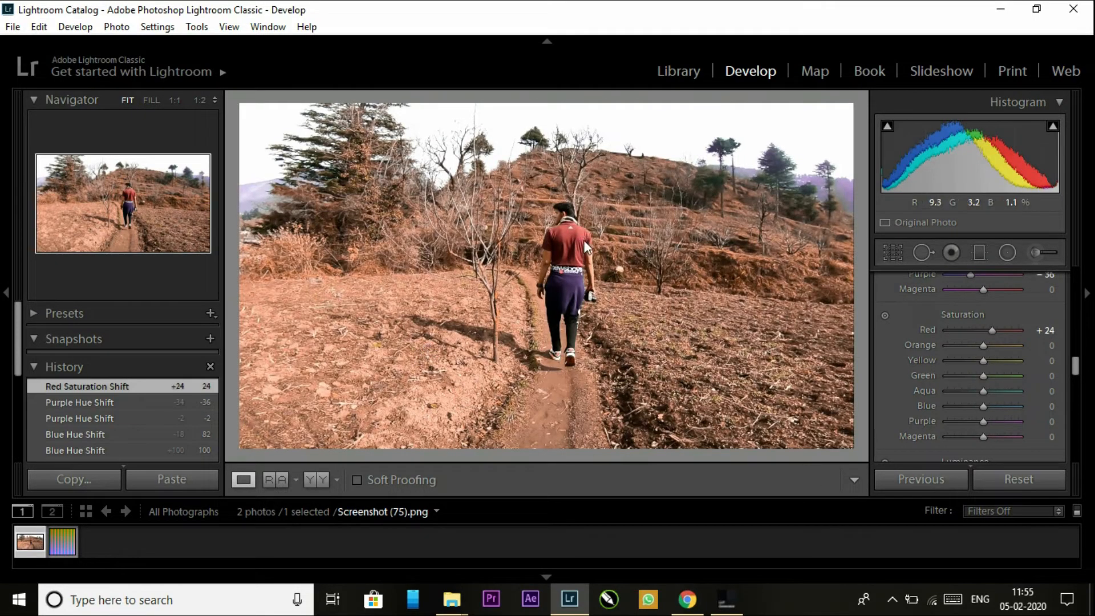
pyautogui.rightClick(587, 244)
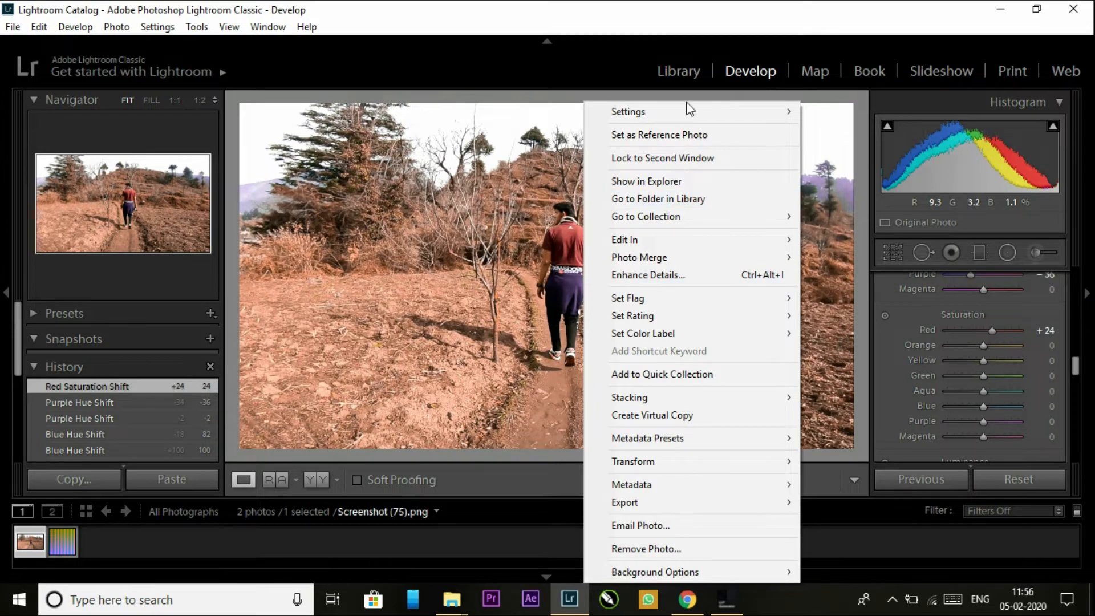
pyautogui.moveTo(627, 111)
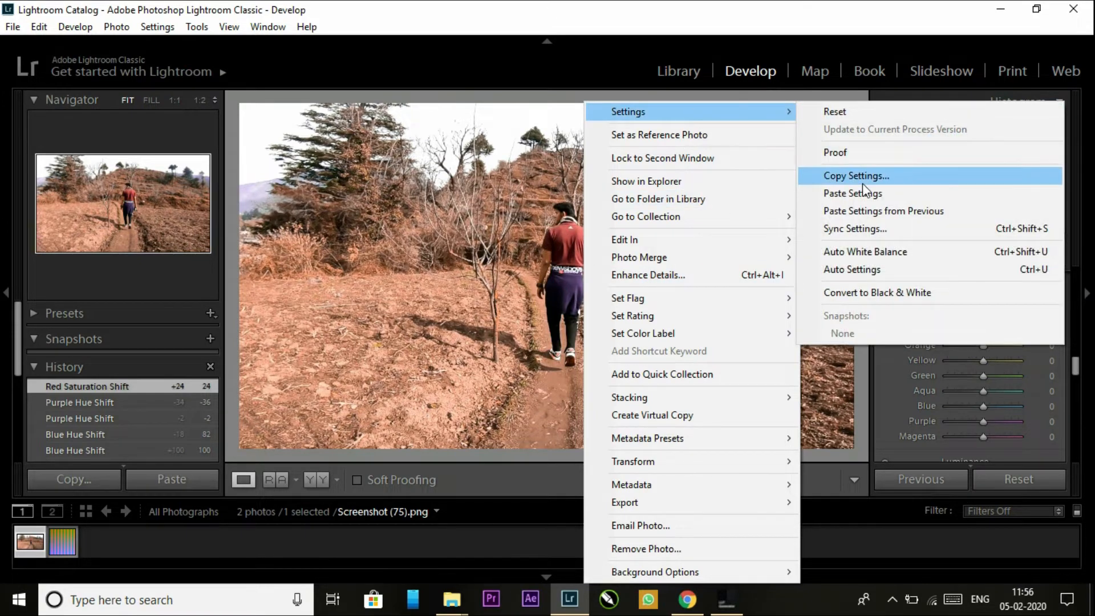
pyautogui.click(856, 176)
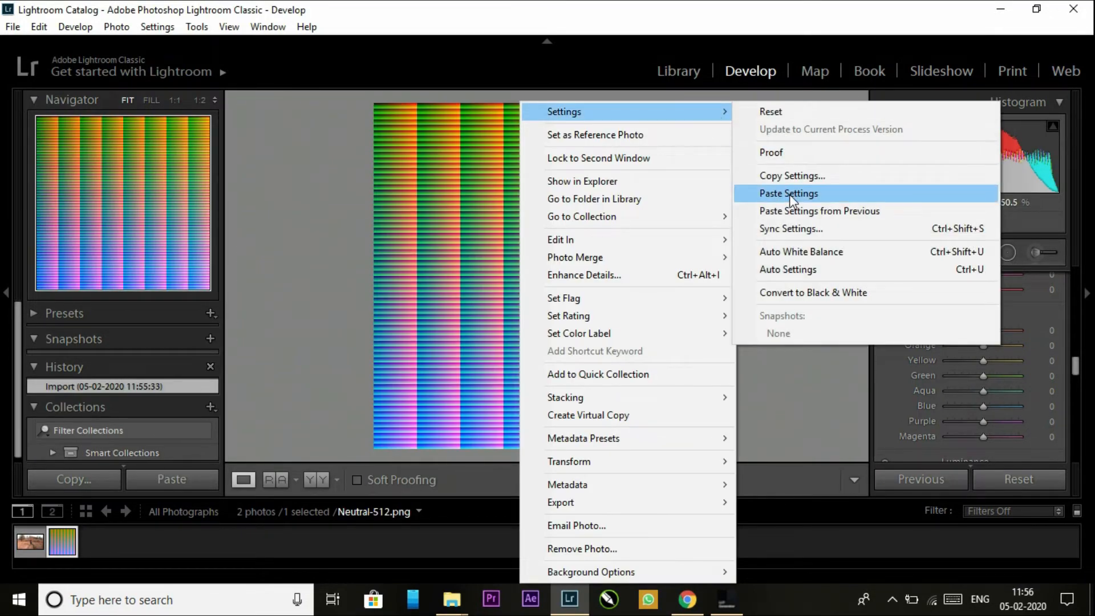
pyautogui.click(788, 194)
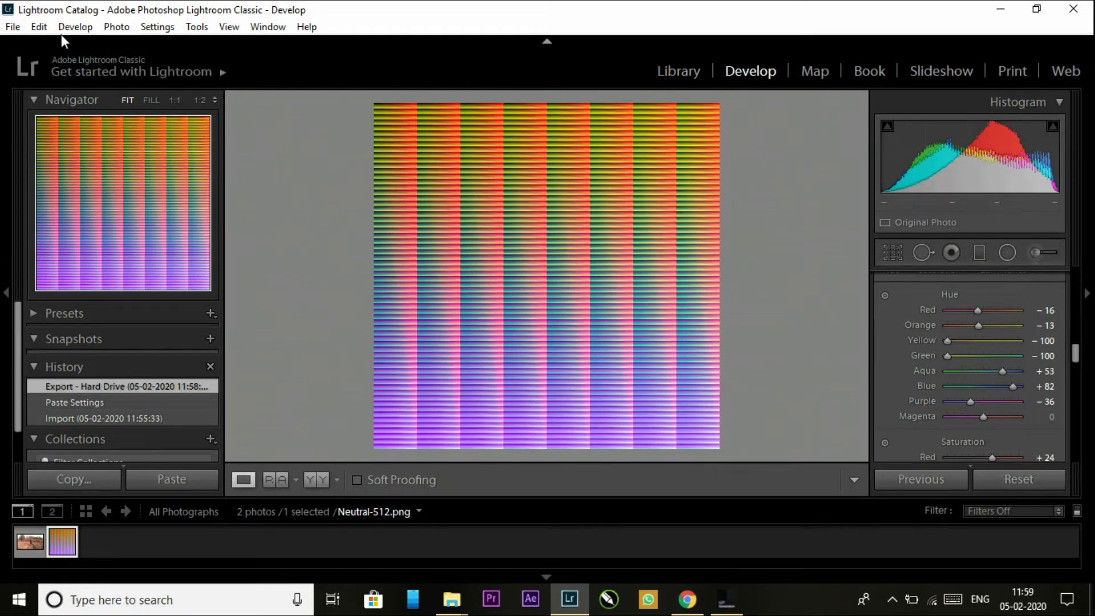
pyautogui.moveTo(544, 313)
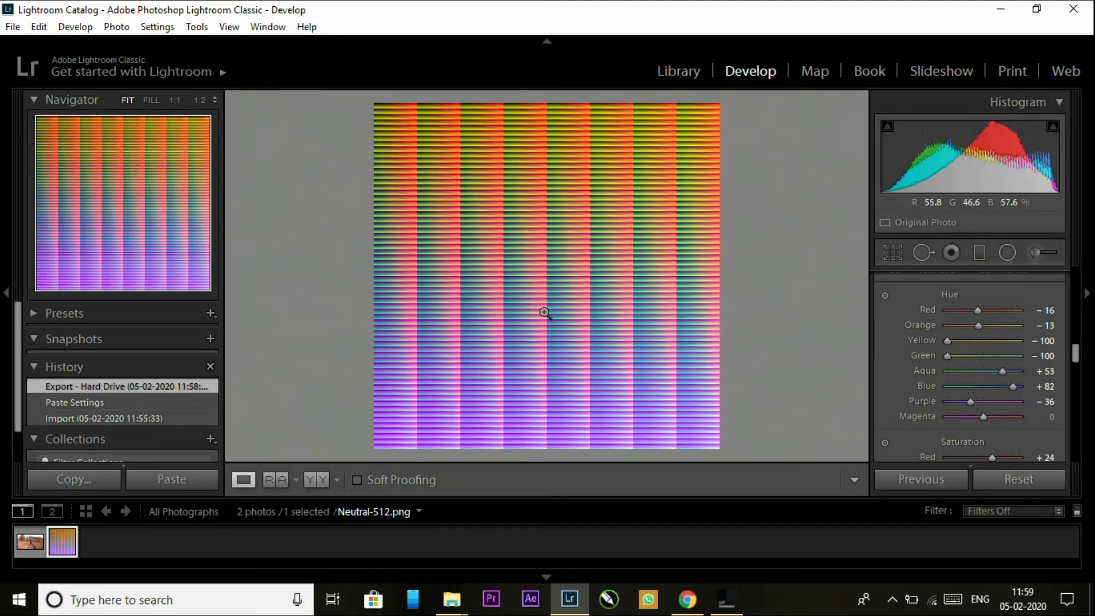
# Export the graded HALD as a quality-95 JPEG named ND1 into the my 1 subfolder of Lut files.
pyautogui.click(12, 27)
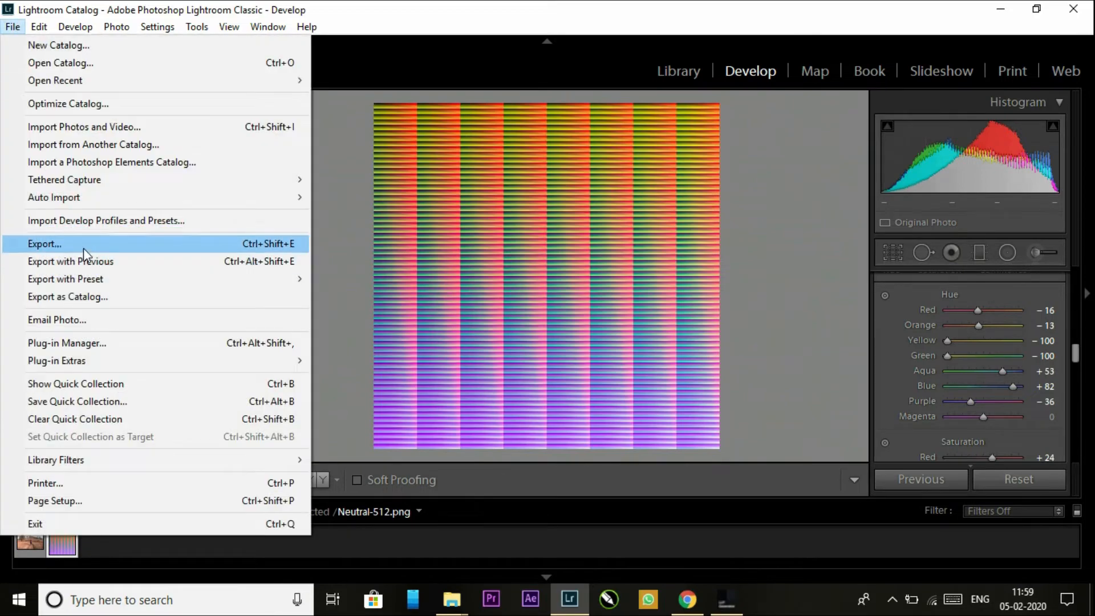
pyautogui.click(44, 244)
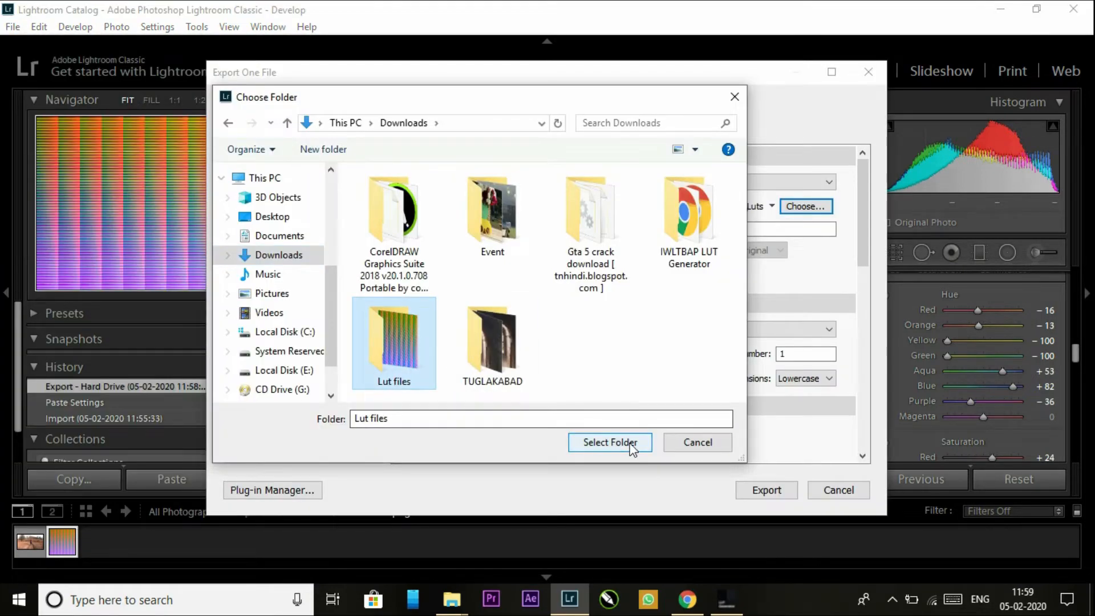
pyautogui.click(609, 443)
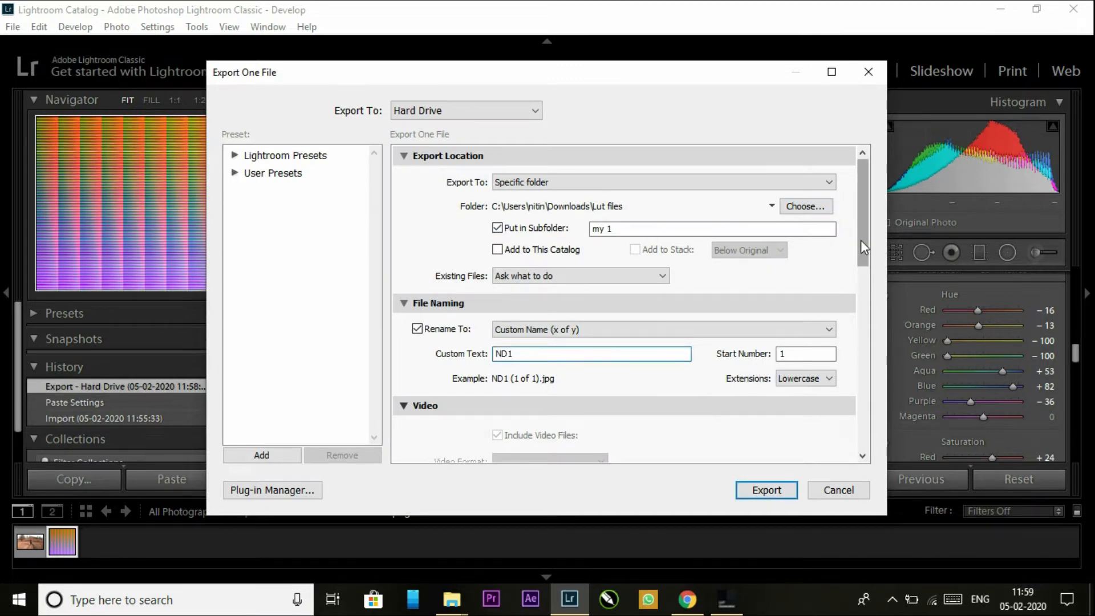
pyautogui.scroll(-3)
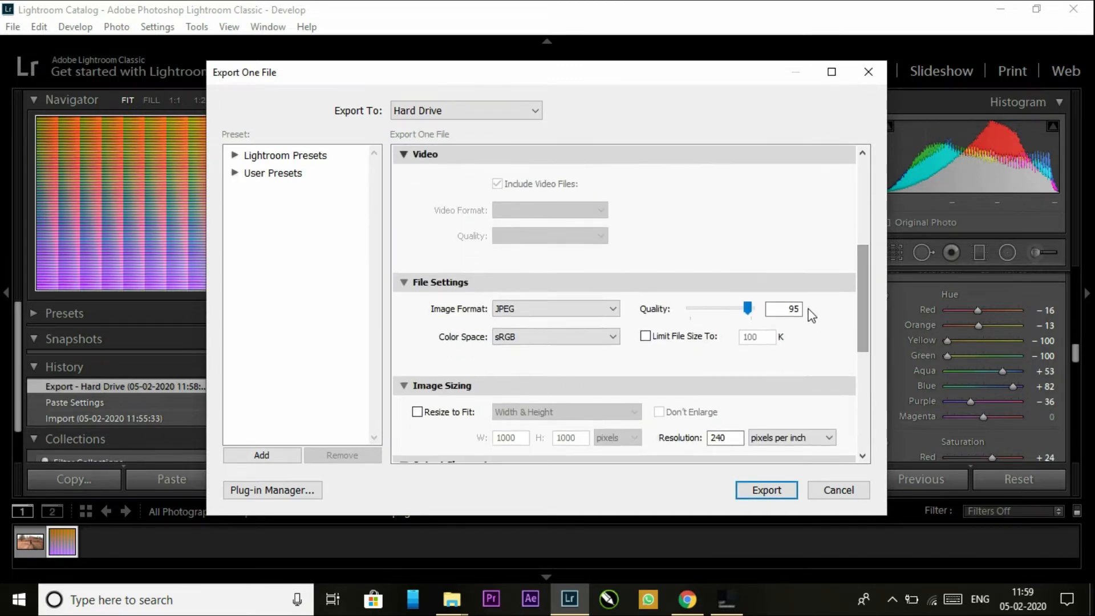
pyautogui.tripleClick(784, 309)
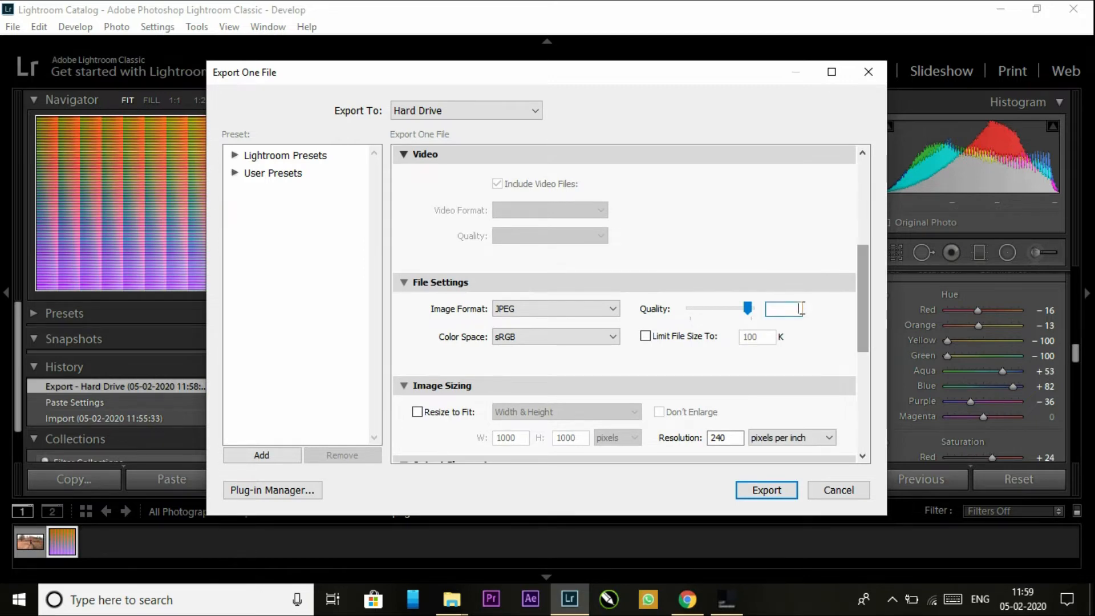
pyautogui.write('95')
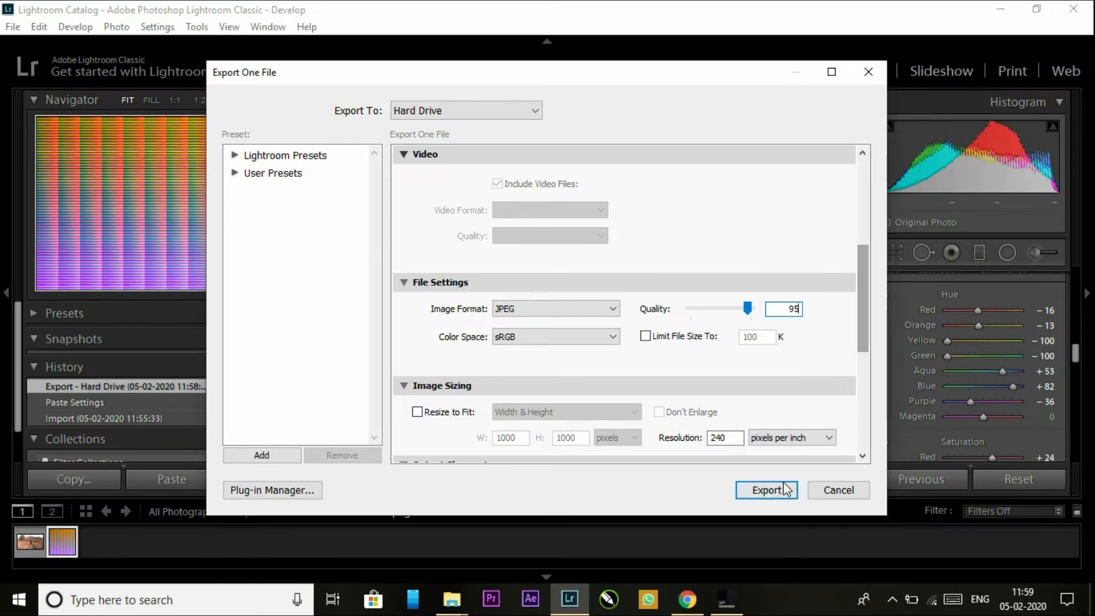
pyautogui.click(767, 489)
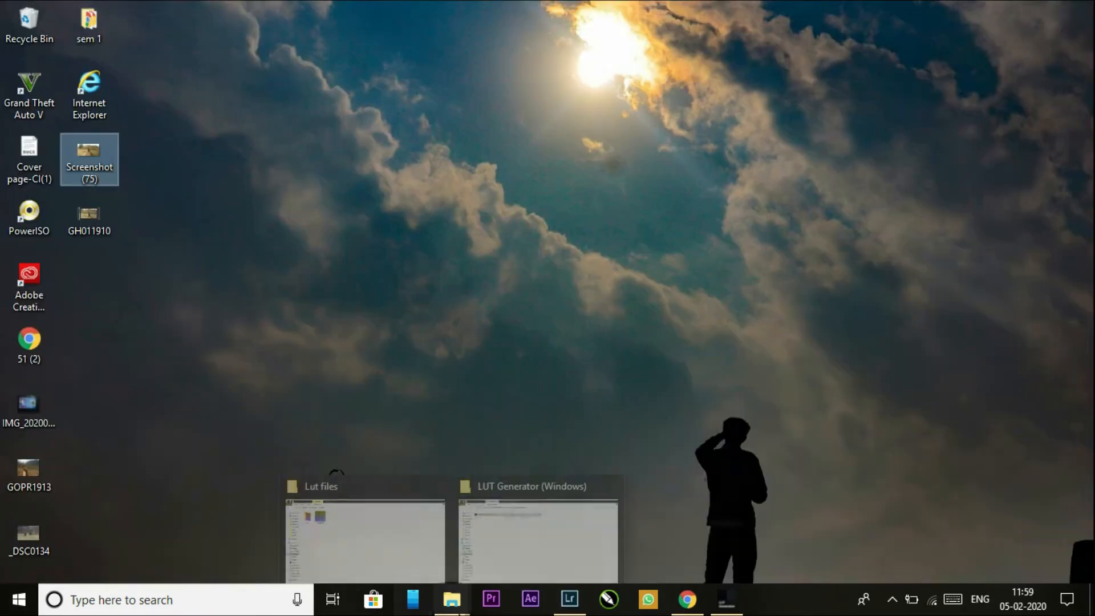
# Confirm the exported ND1 JPEG inside Lut files > my 1, then return to the LUT Generator window.
pyautogui.click(364, 537)
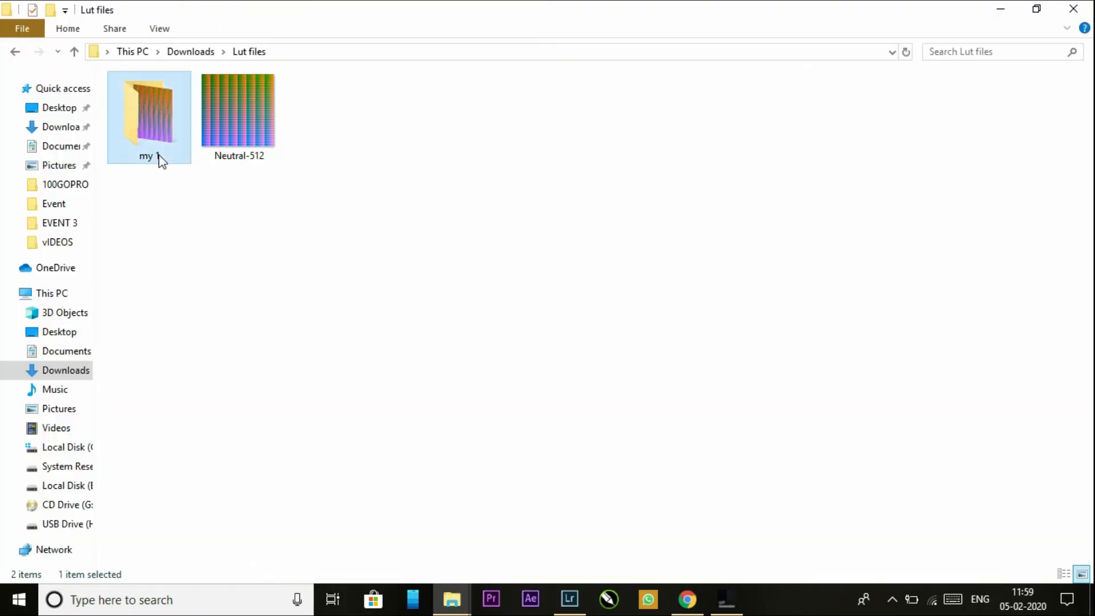
pyautogui.doubleClick(148, 109)
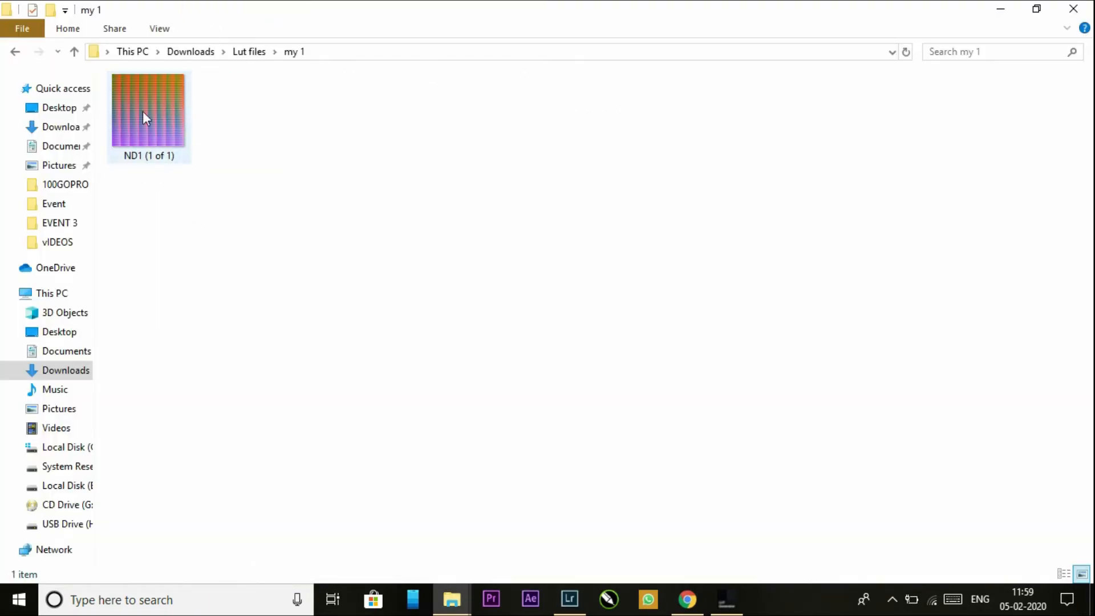
pyautogui.moveTo(148, 127)
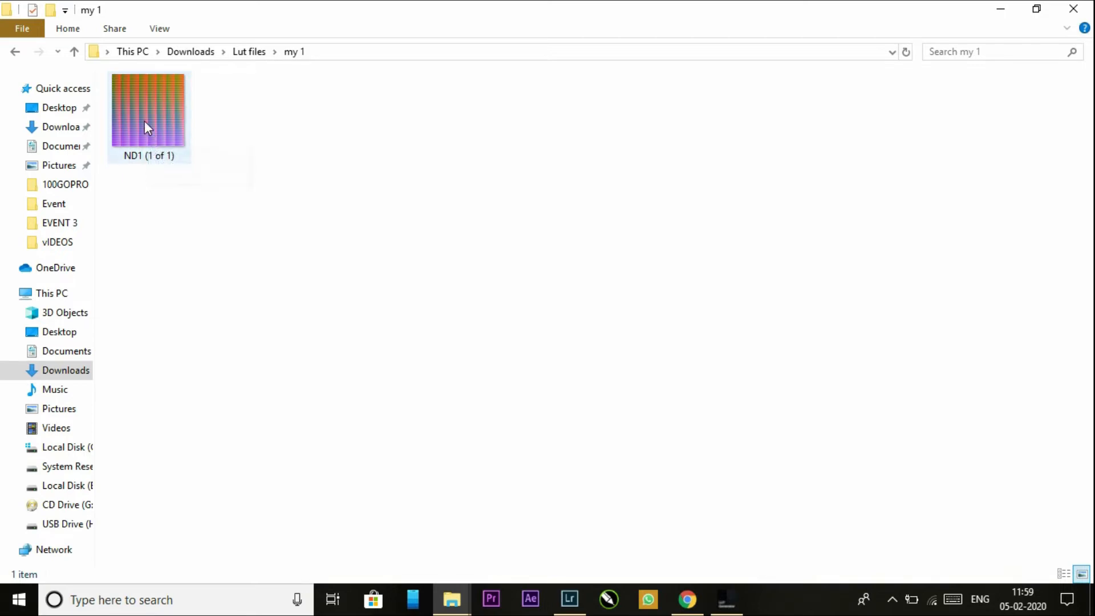
pyautogui.moveTo(451, 598)
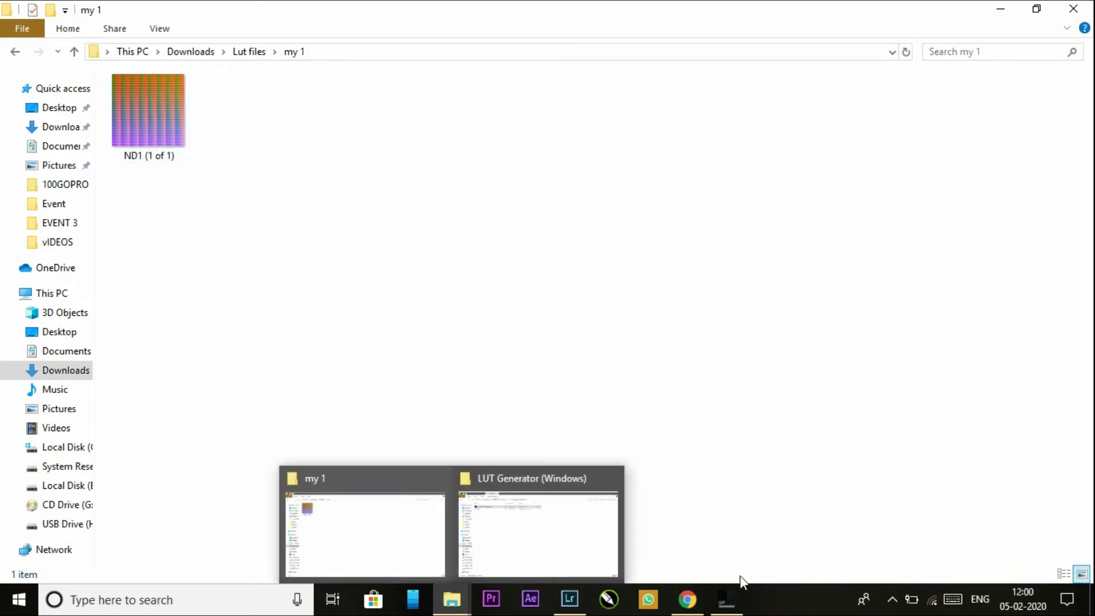
pyautogui.click(538, 531)
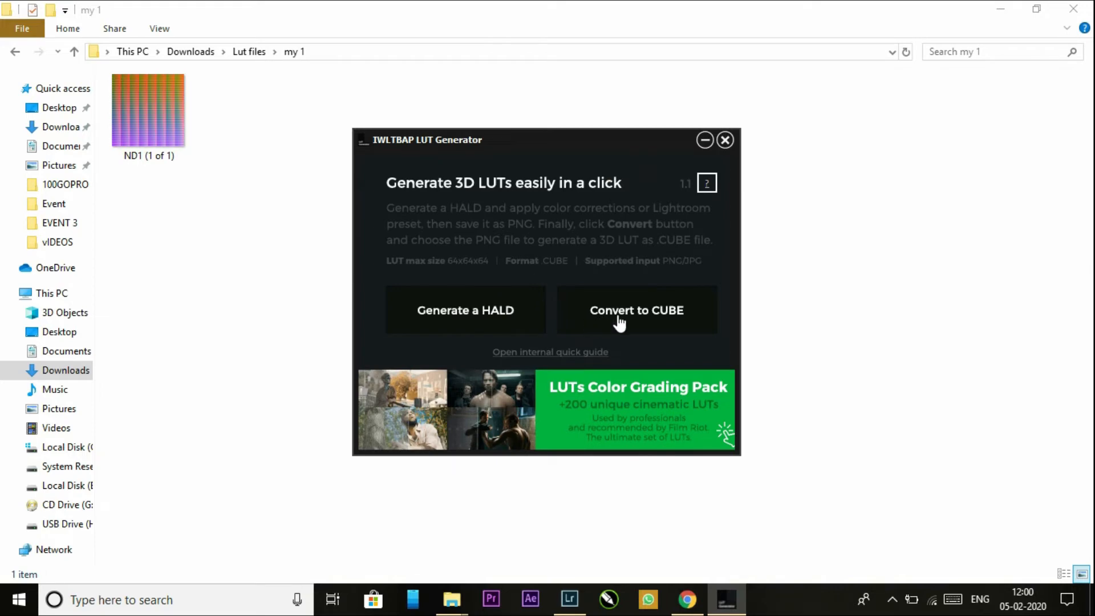
# Convert the ND1 (1 of 1) HALD into ND1 (1 of 1).cube in the my 1 folder and check the new file.
pyautogui.click(637, 310)
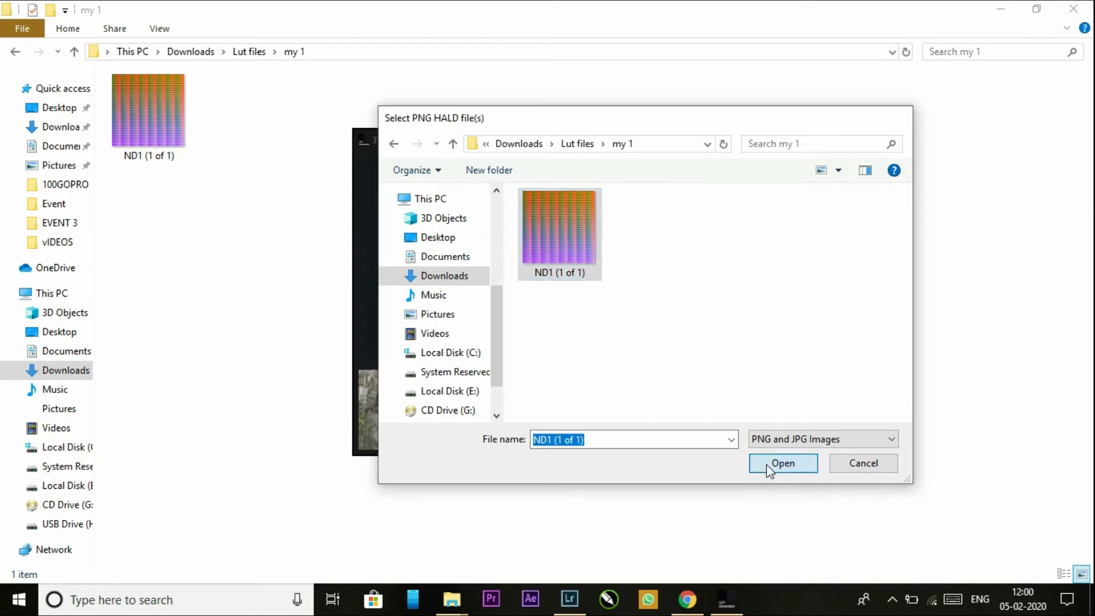
pyautogui.click(782, 463)
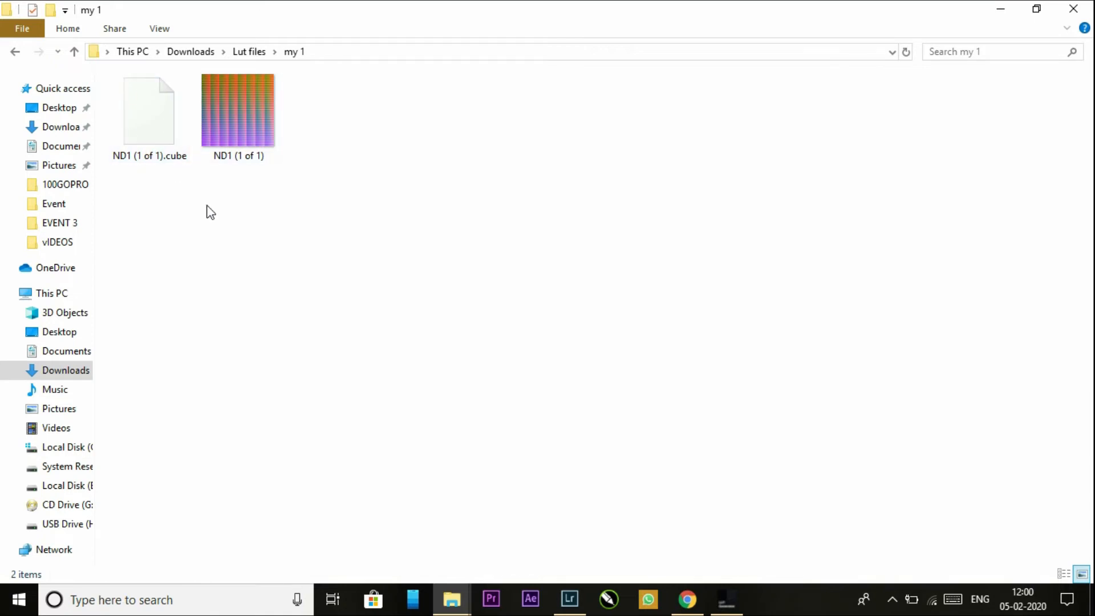
pyautogui.click(149, 112)
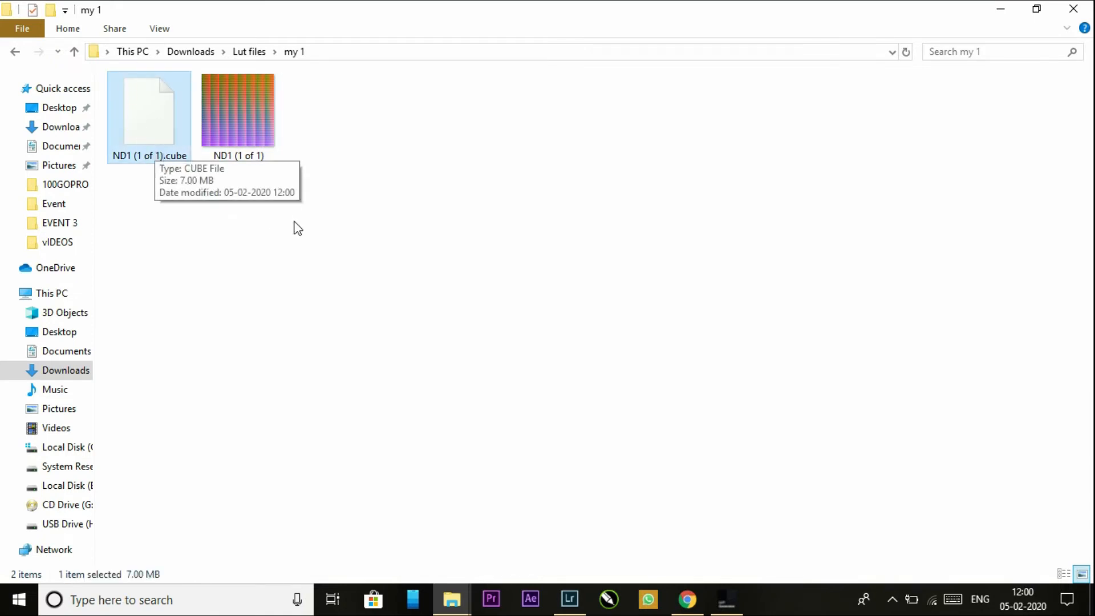
pyautogui.moveTo(599, 508)
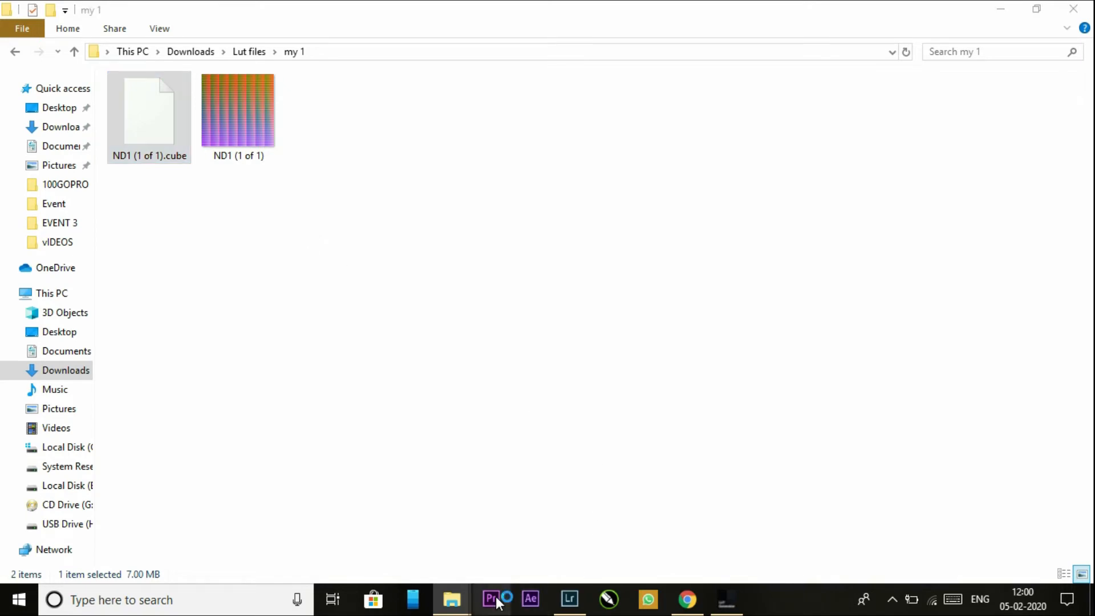
# Switch to Premiere Pro and show the Lumetri Color panel for the GH011910 hillside clip.
pyautogui.click(491, 599)
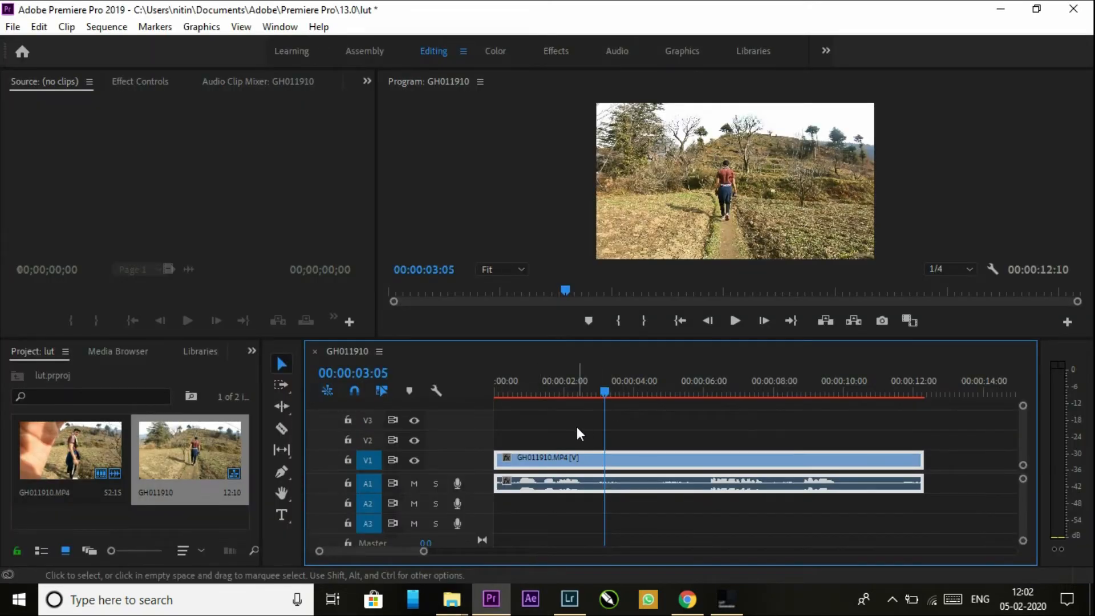
pyautogui.click(543, 392)
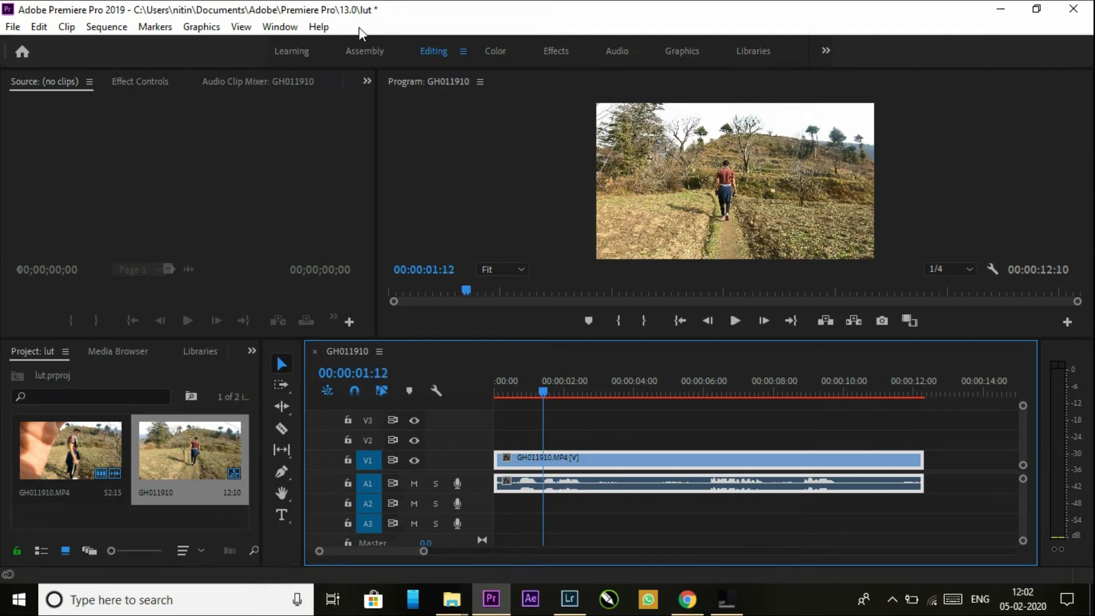
pyautogui.click(280, 27)
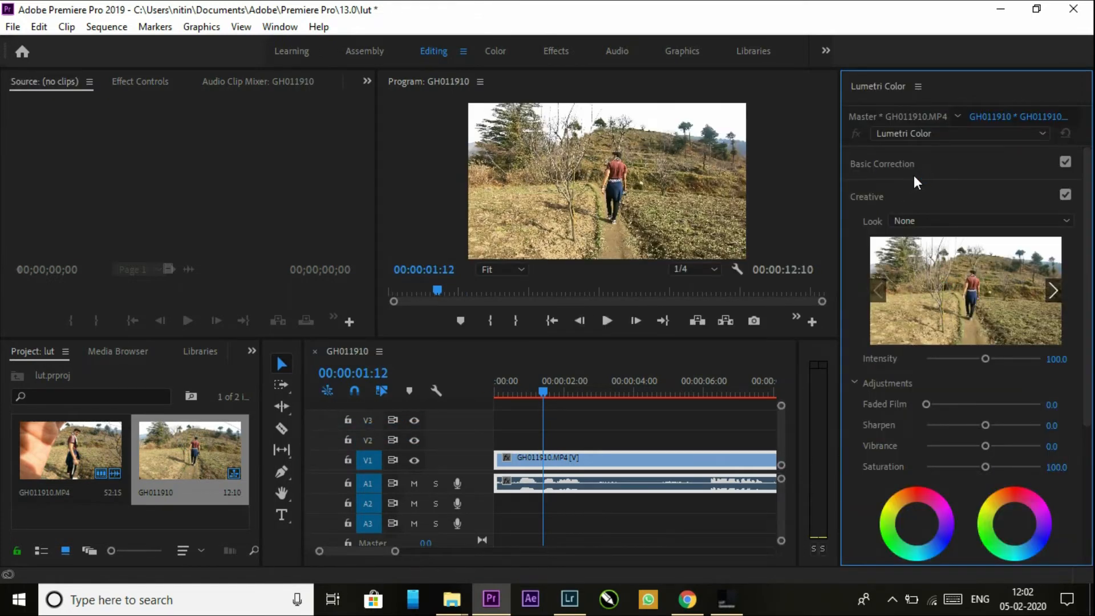
pyautogui.moveTo(978, 191)
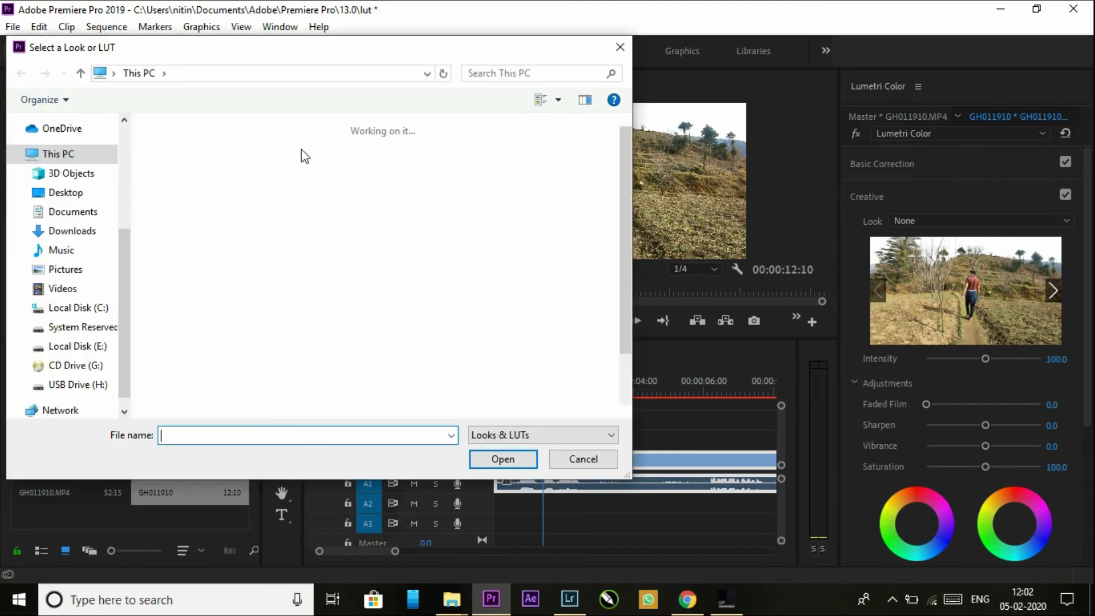
# Load ND1 (1 of 1).cube from Downloads > Lut files > my 1 as the clip's creative look.
pyautogui.click(59, 154)
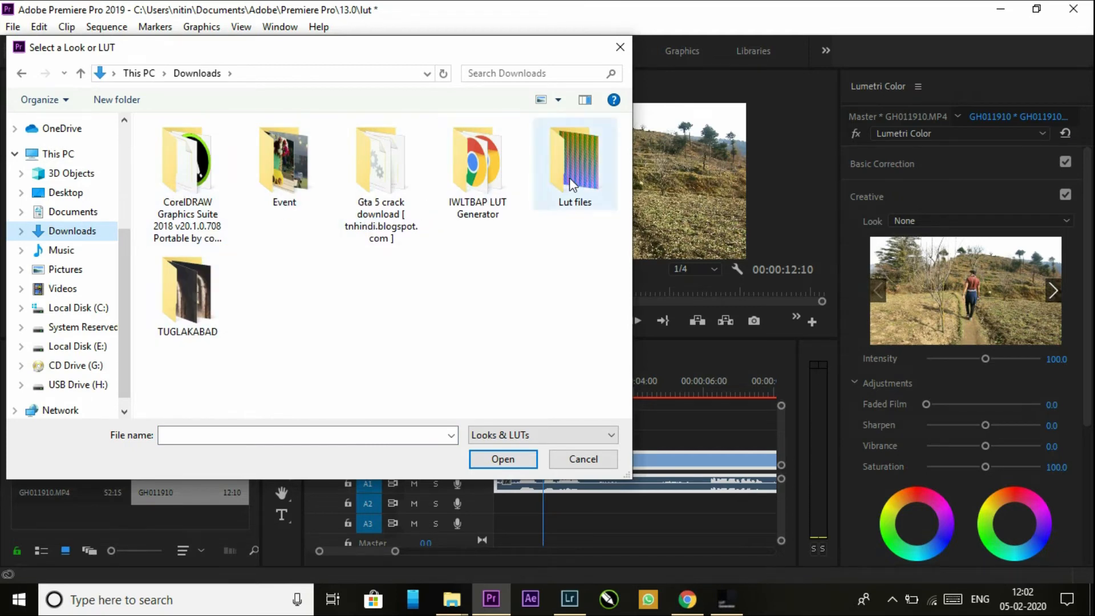
pyautogui.doubleClick(574, 162)
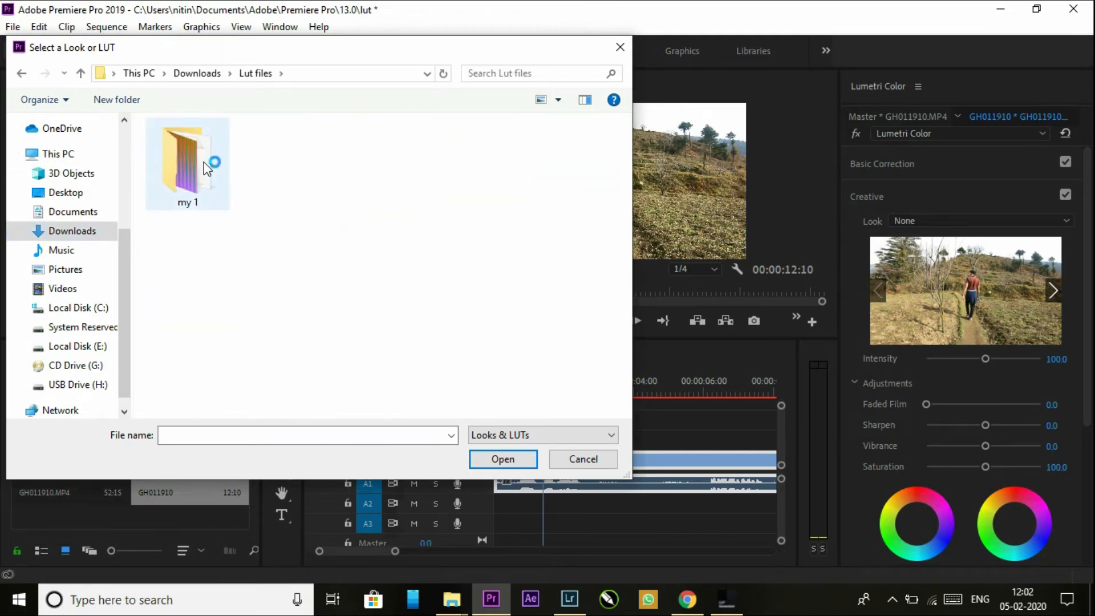
pyautogui.doubleClick(188, 161)
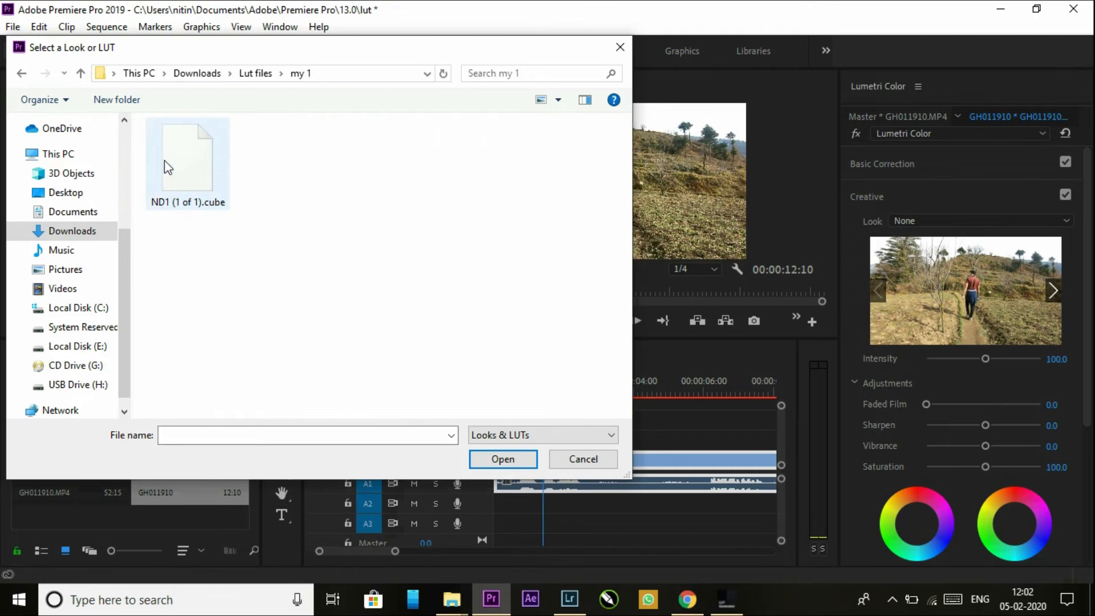
pyautogui.click(186, 154)
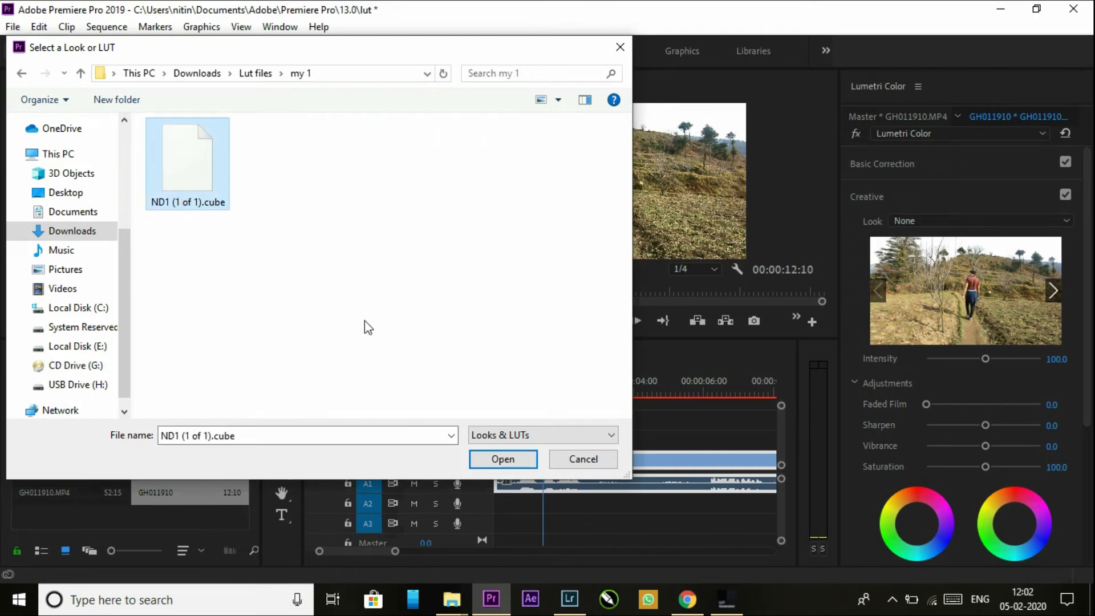
pyautogui.click(583, 459)
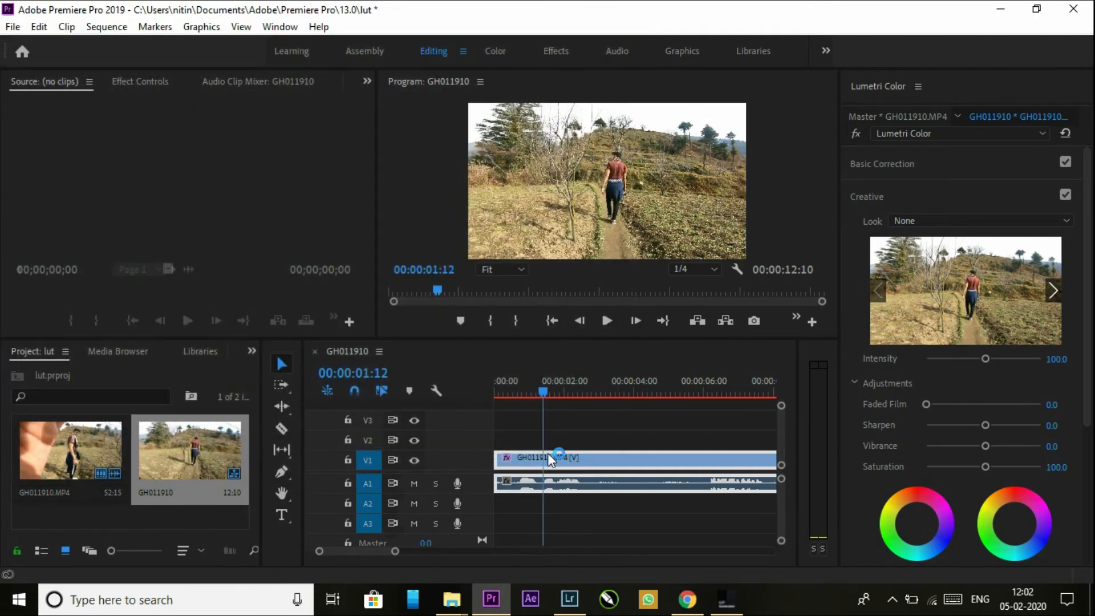